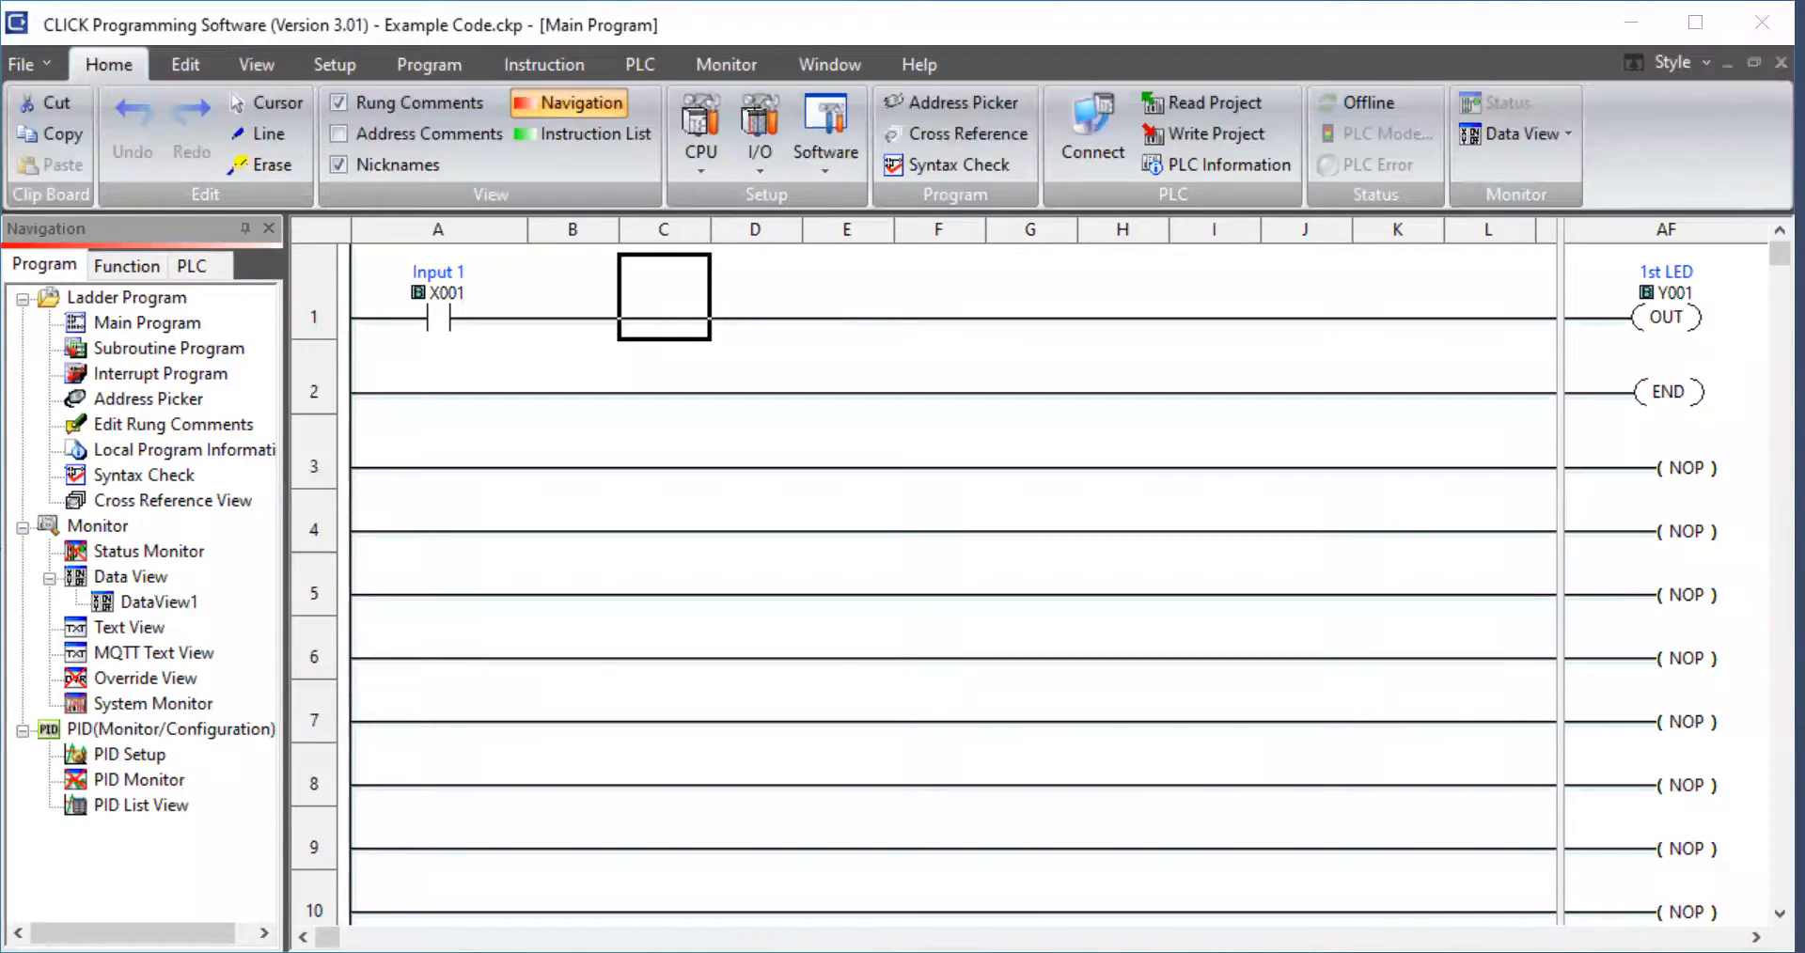
pyautogui.moveTo(1604, 400)
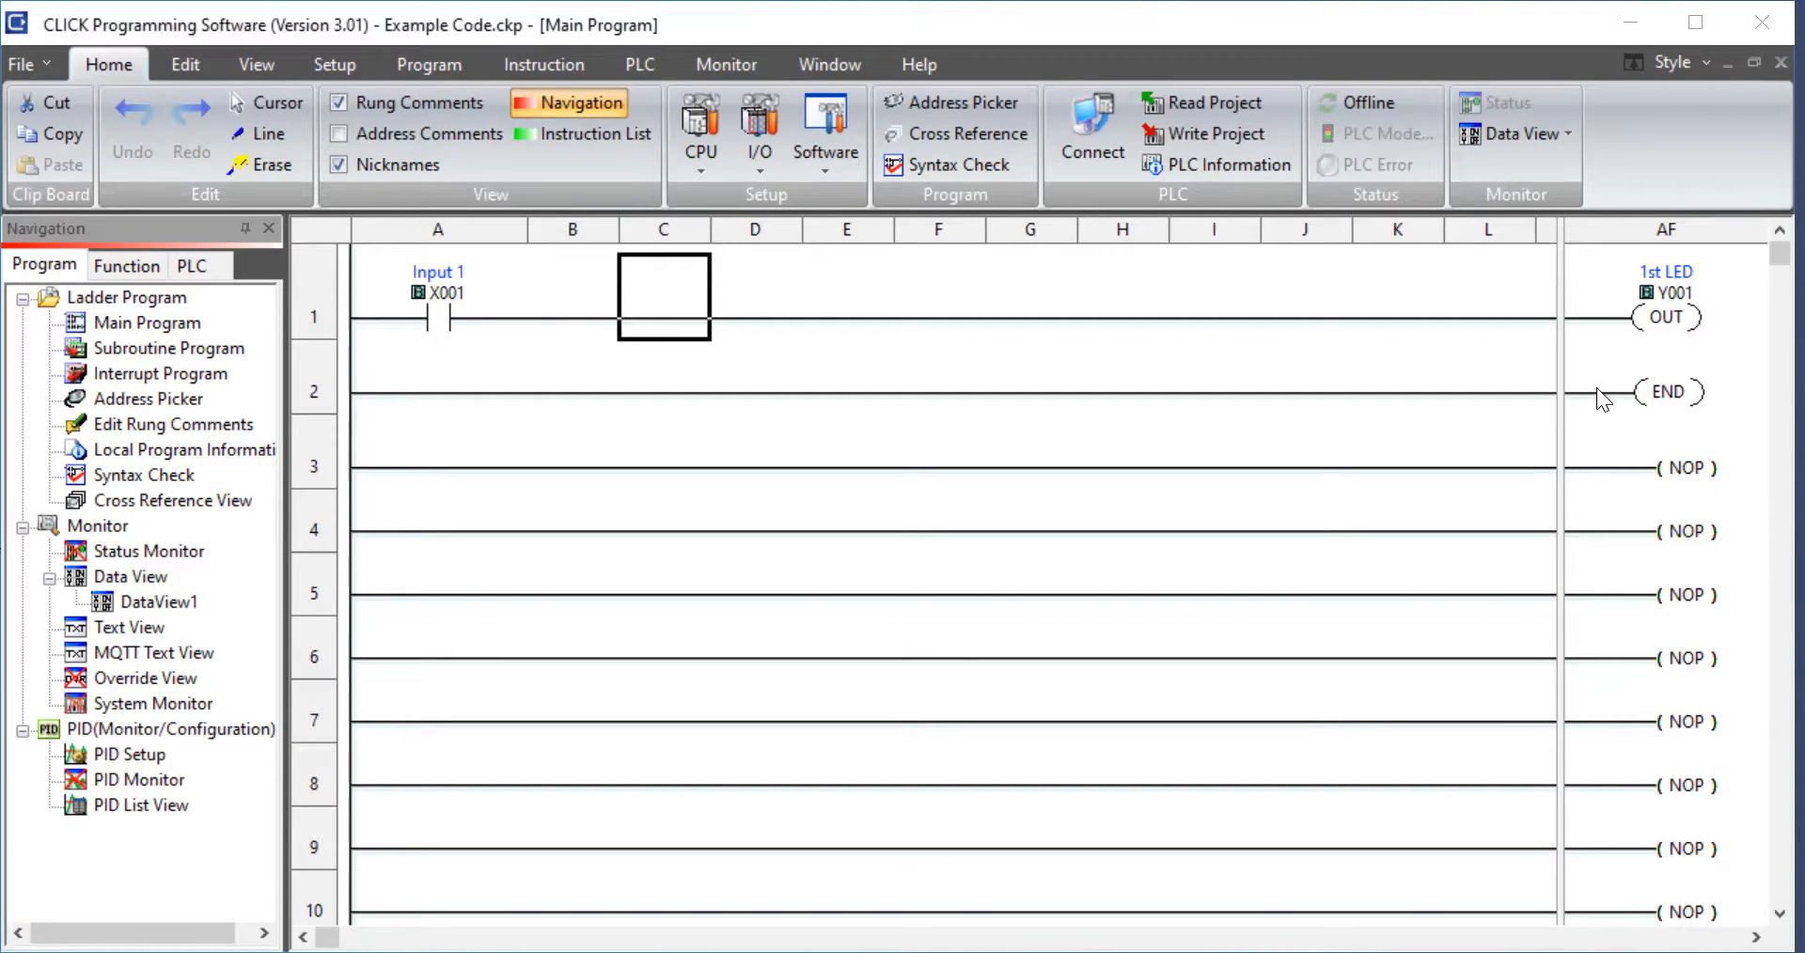
pyautogui.moveTo(1645, 399)
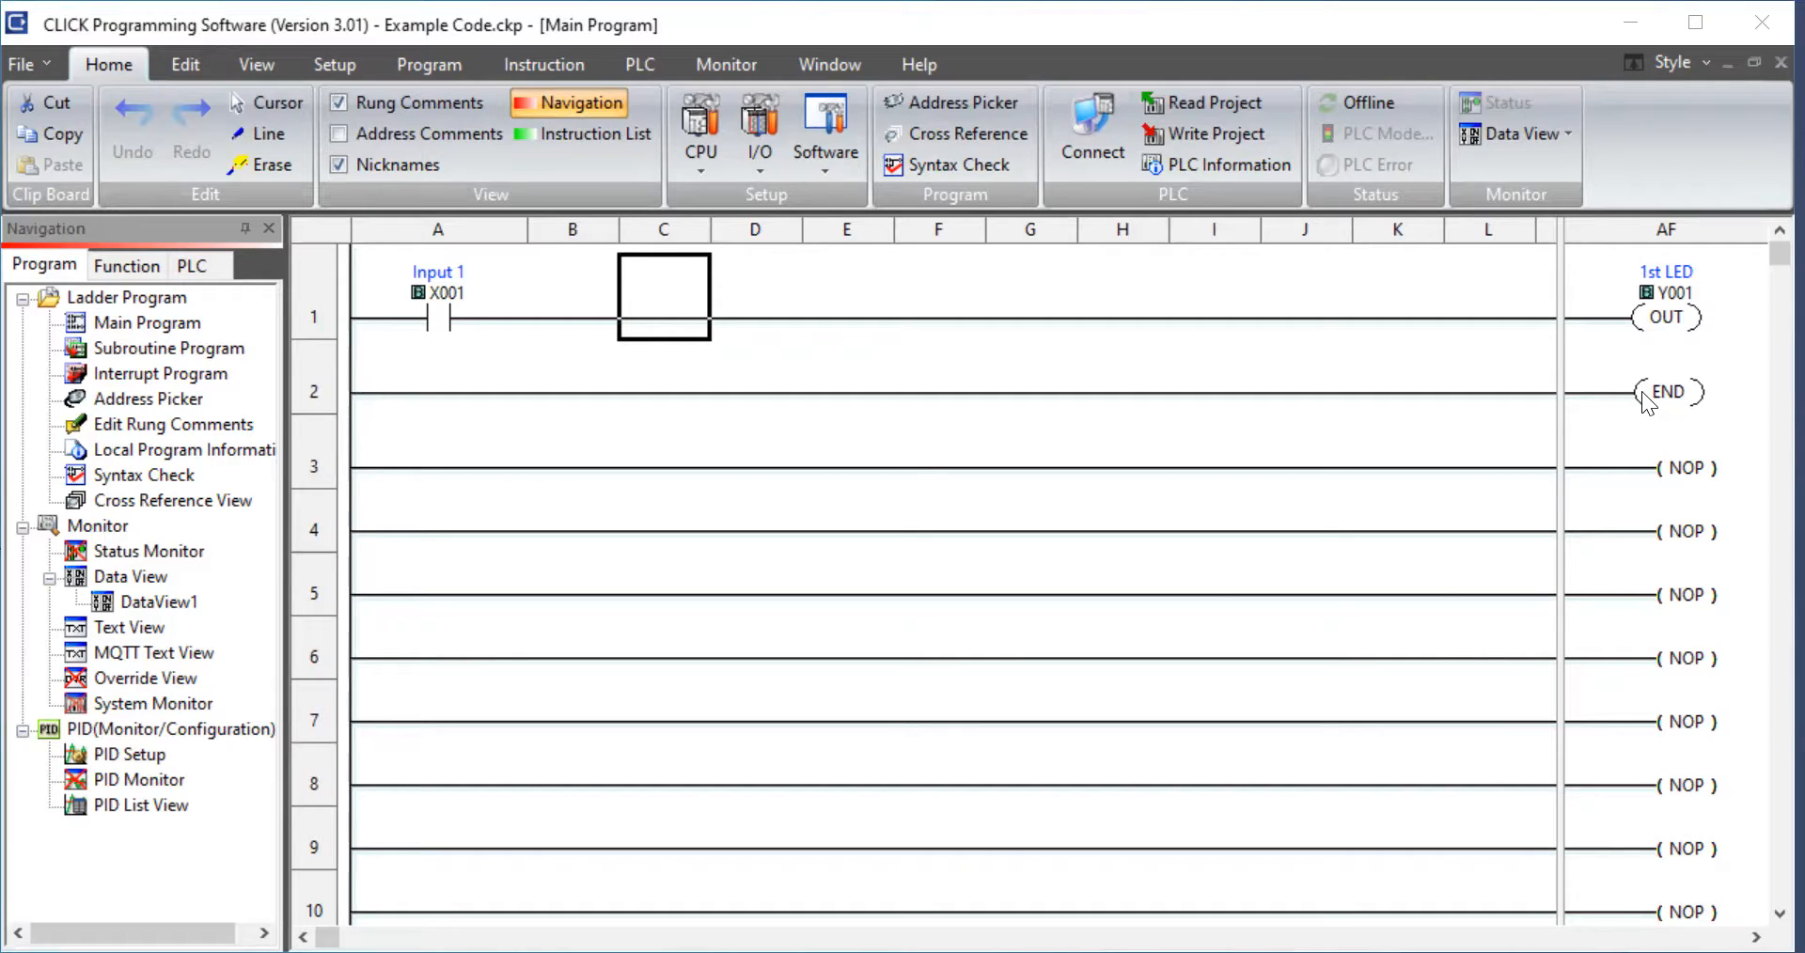
pyautogui.moveTo(1283, 262)
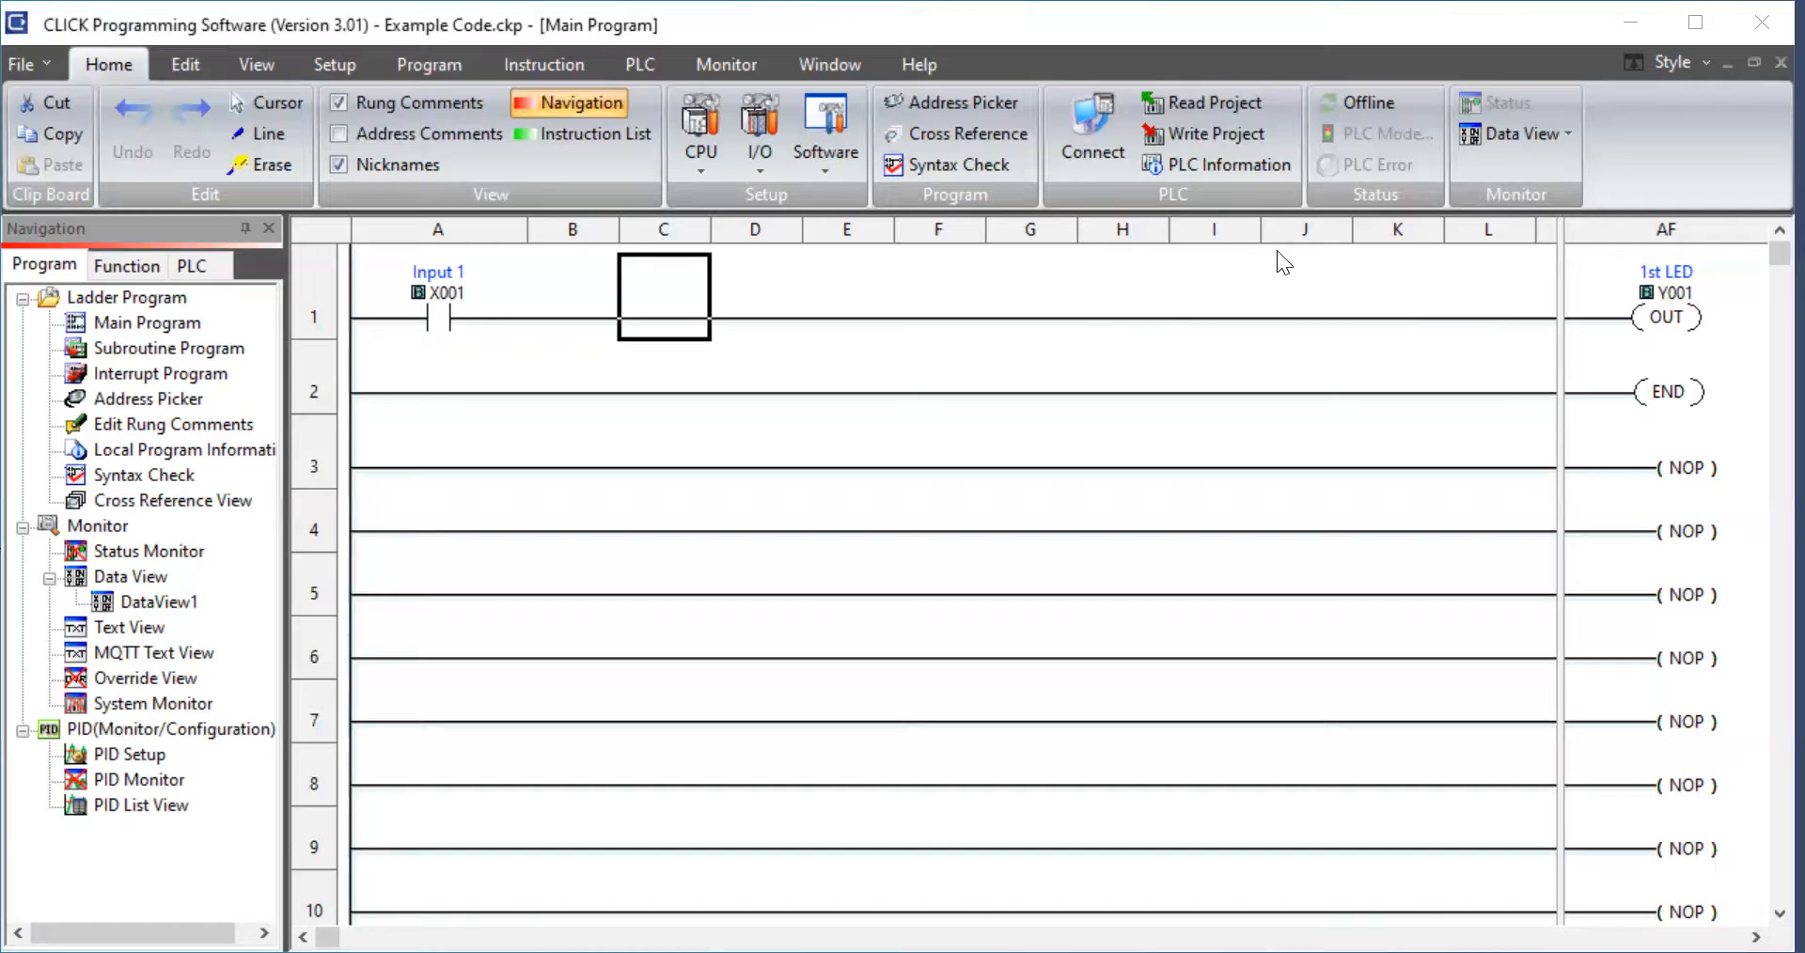
pyautogui.moveTo(480, 274)
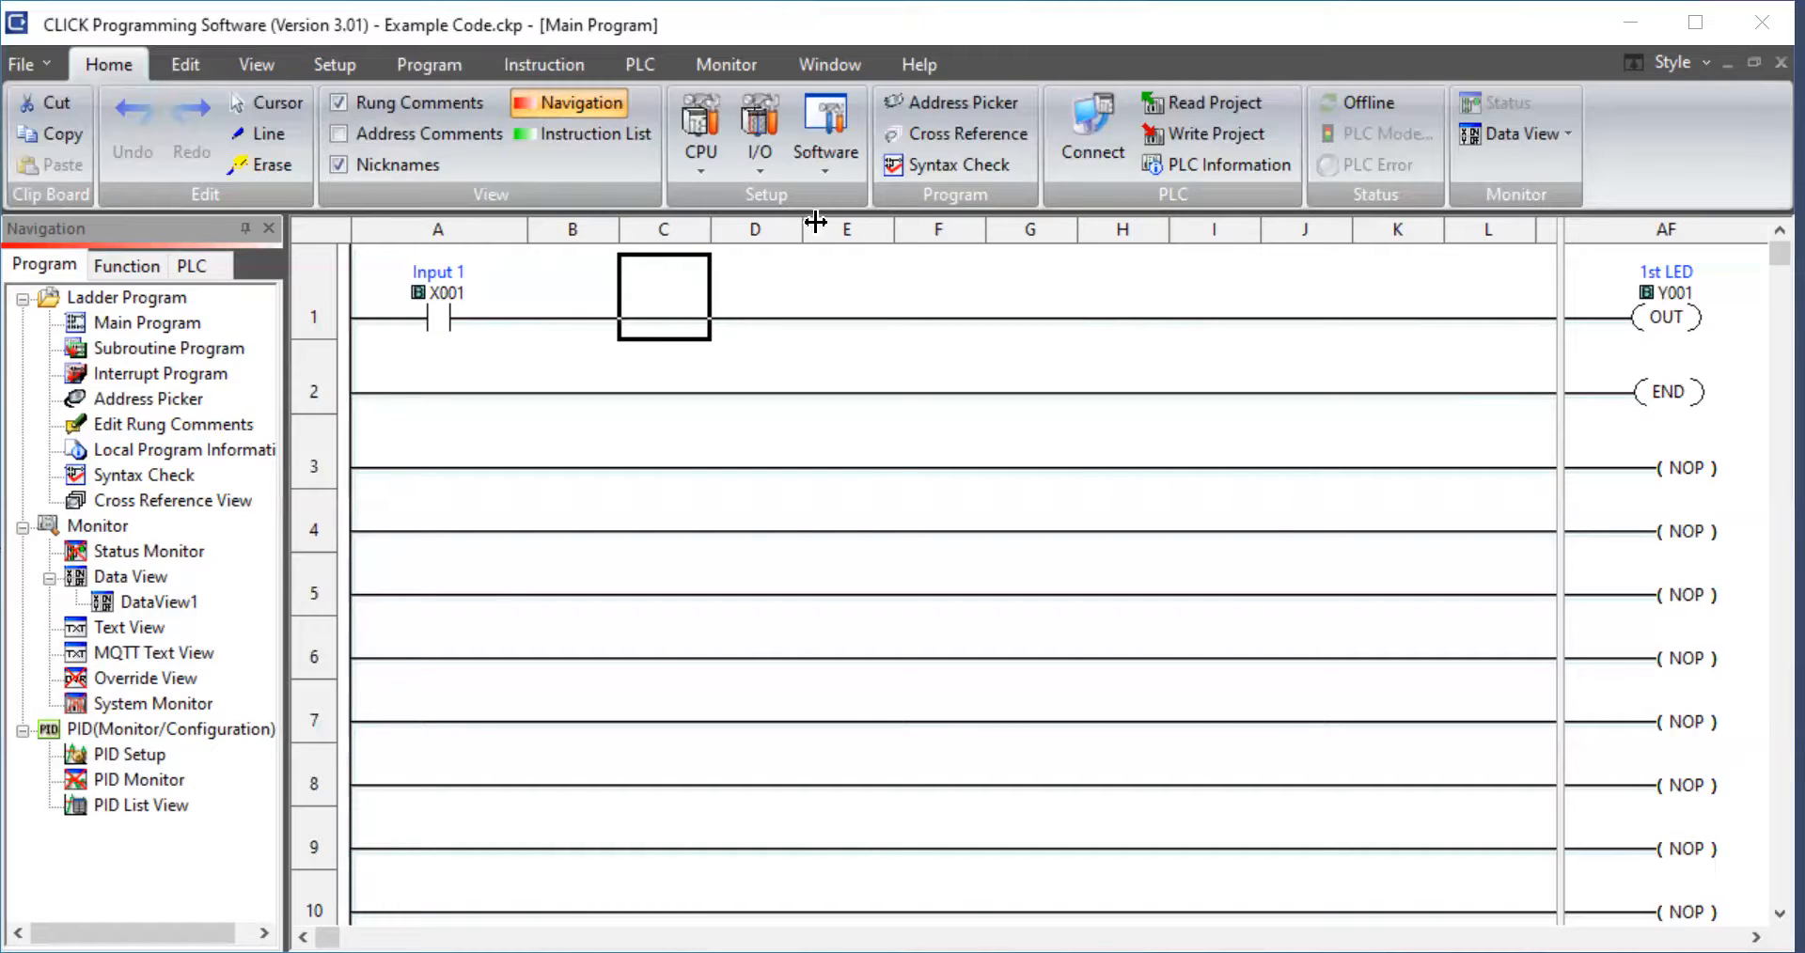
pyautogui.moveTo(678, 312)
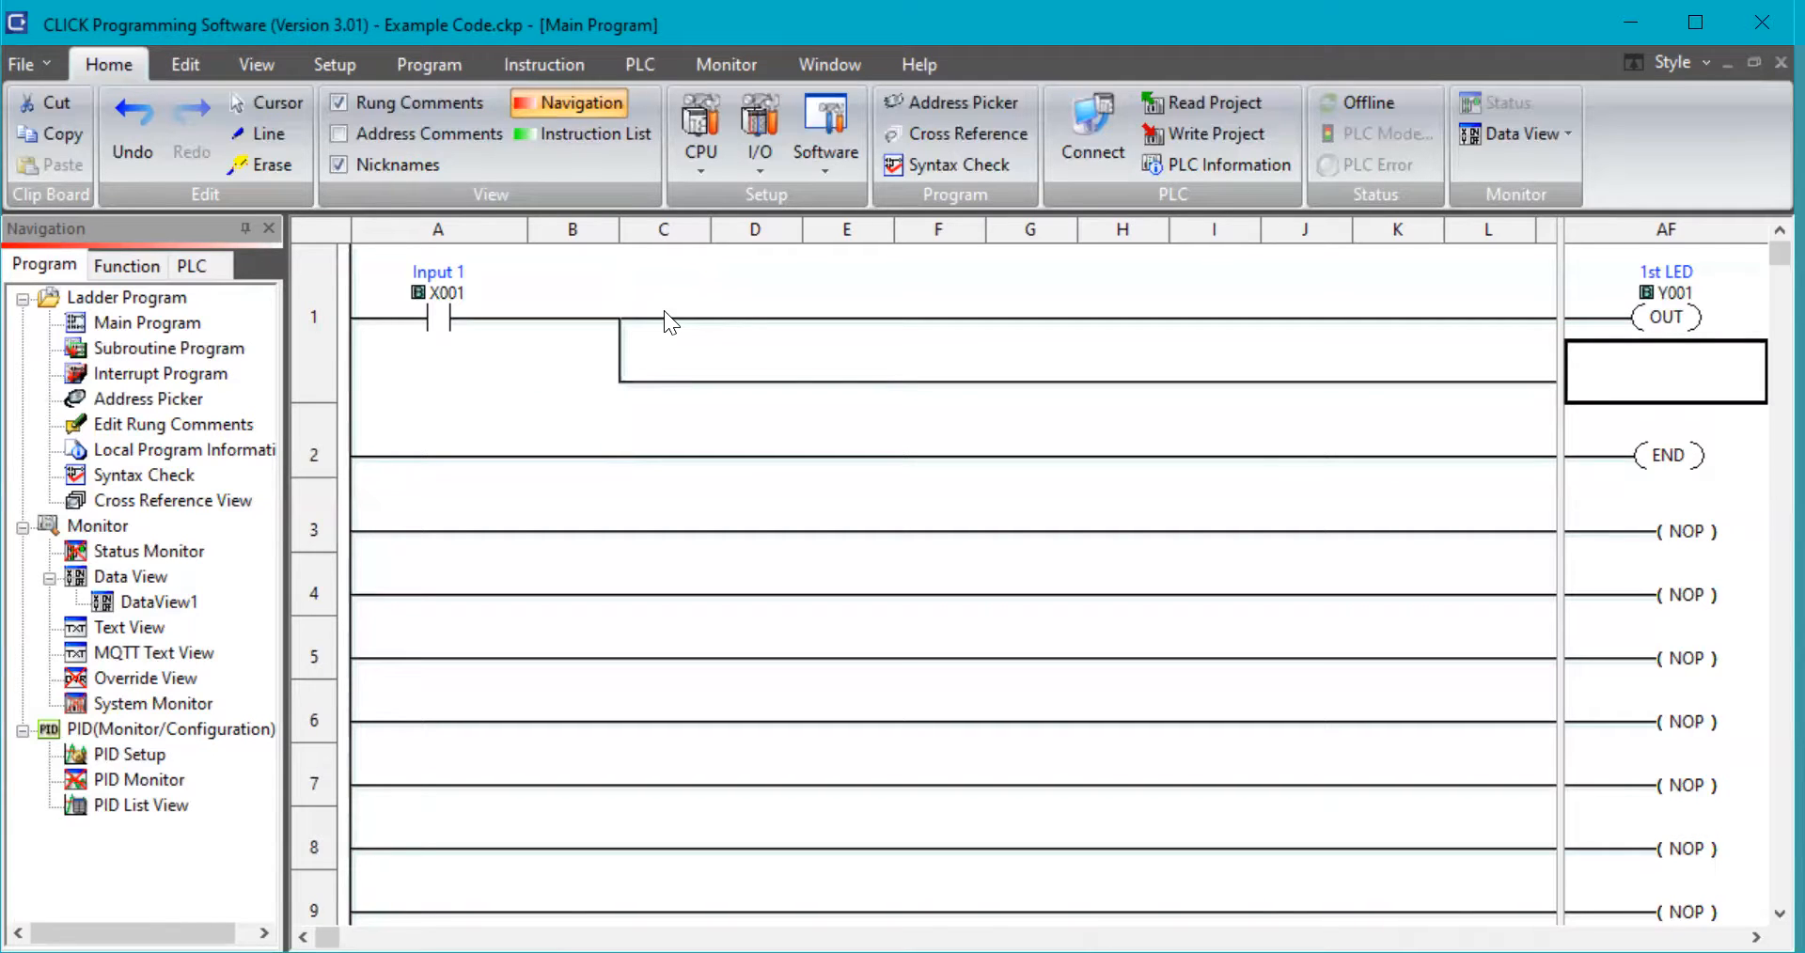
# Draw the parallel branch below the 1st LED coil and browse the available ladder instructions.
pyautogui.click(184, 63)
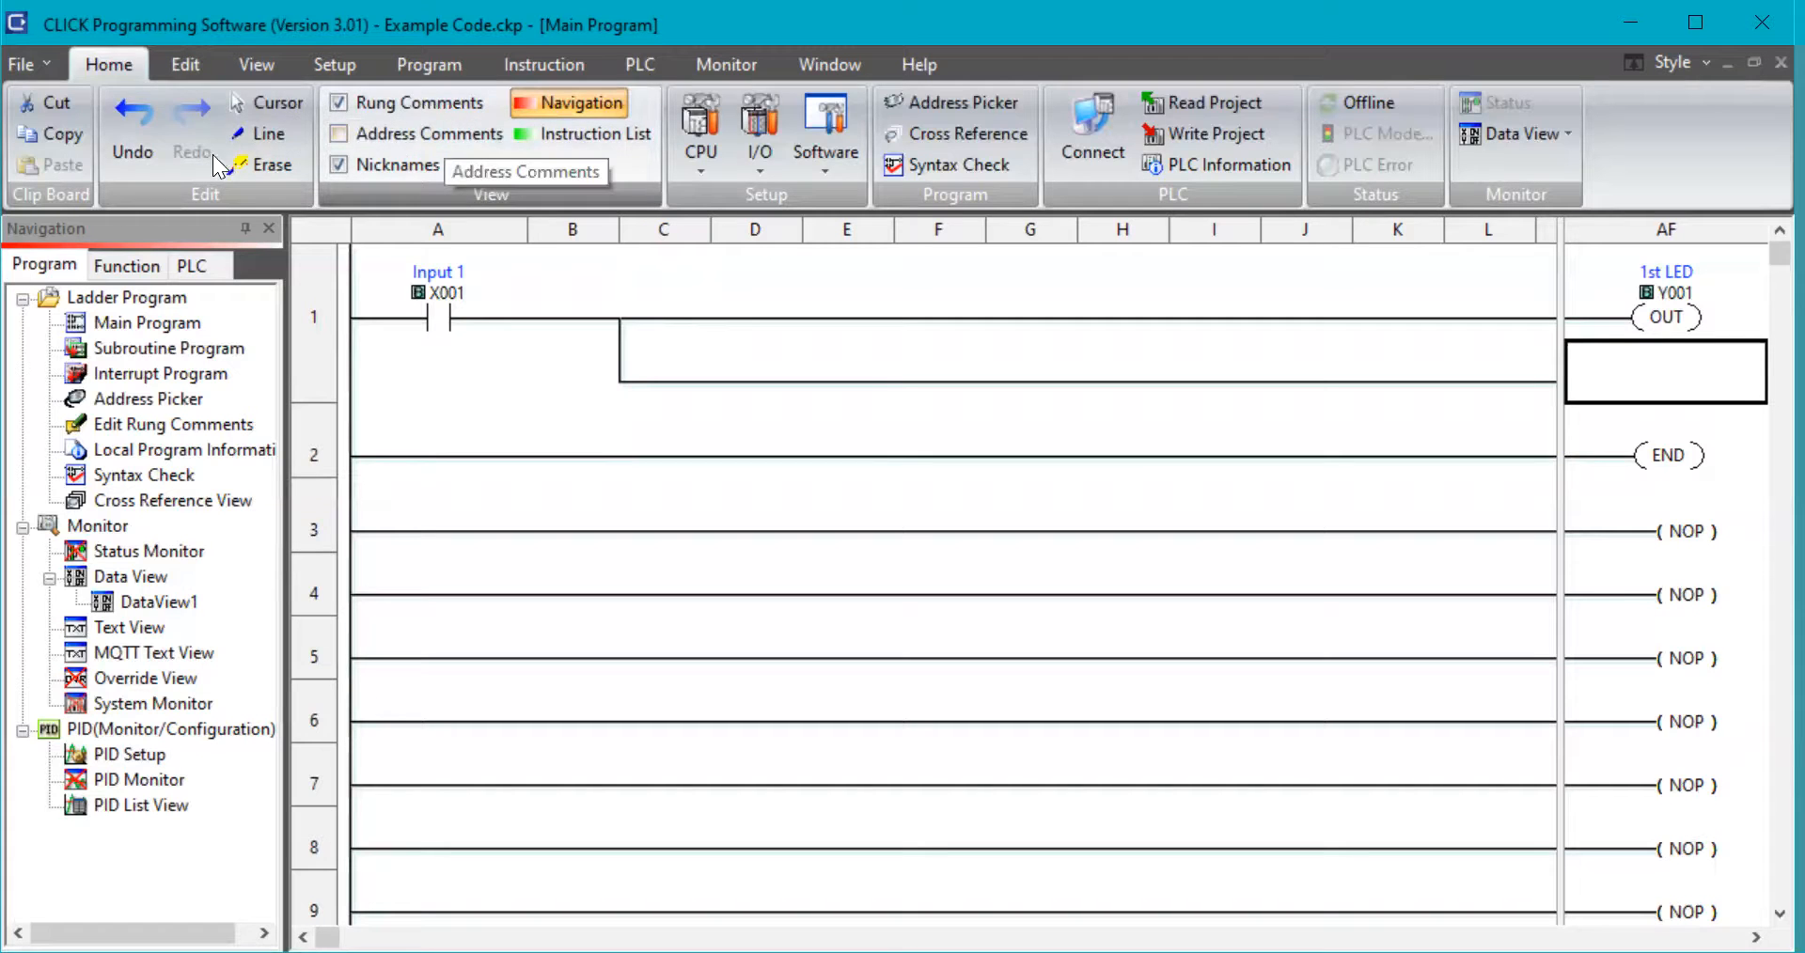
pyautogui.moveTo(547, 161)
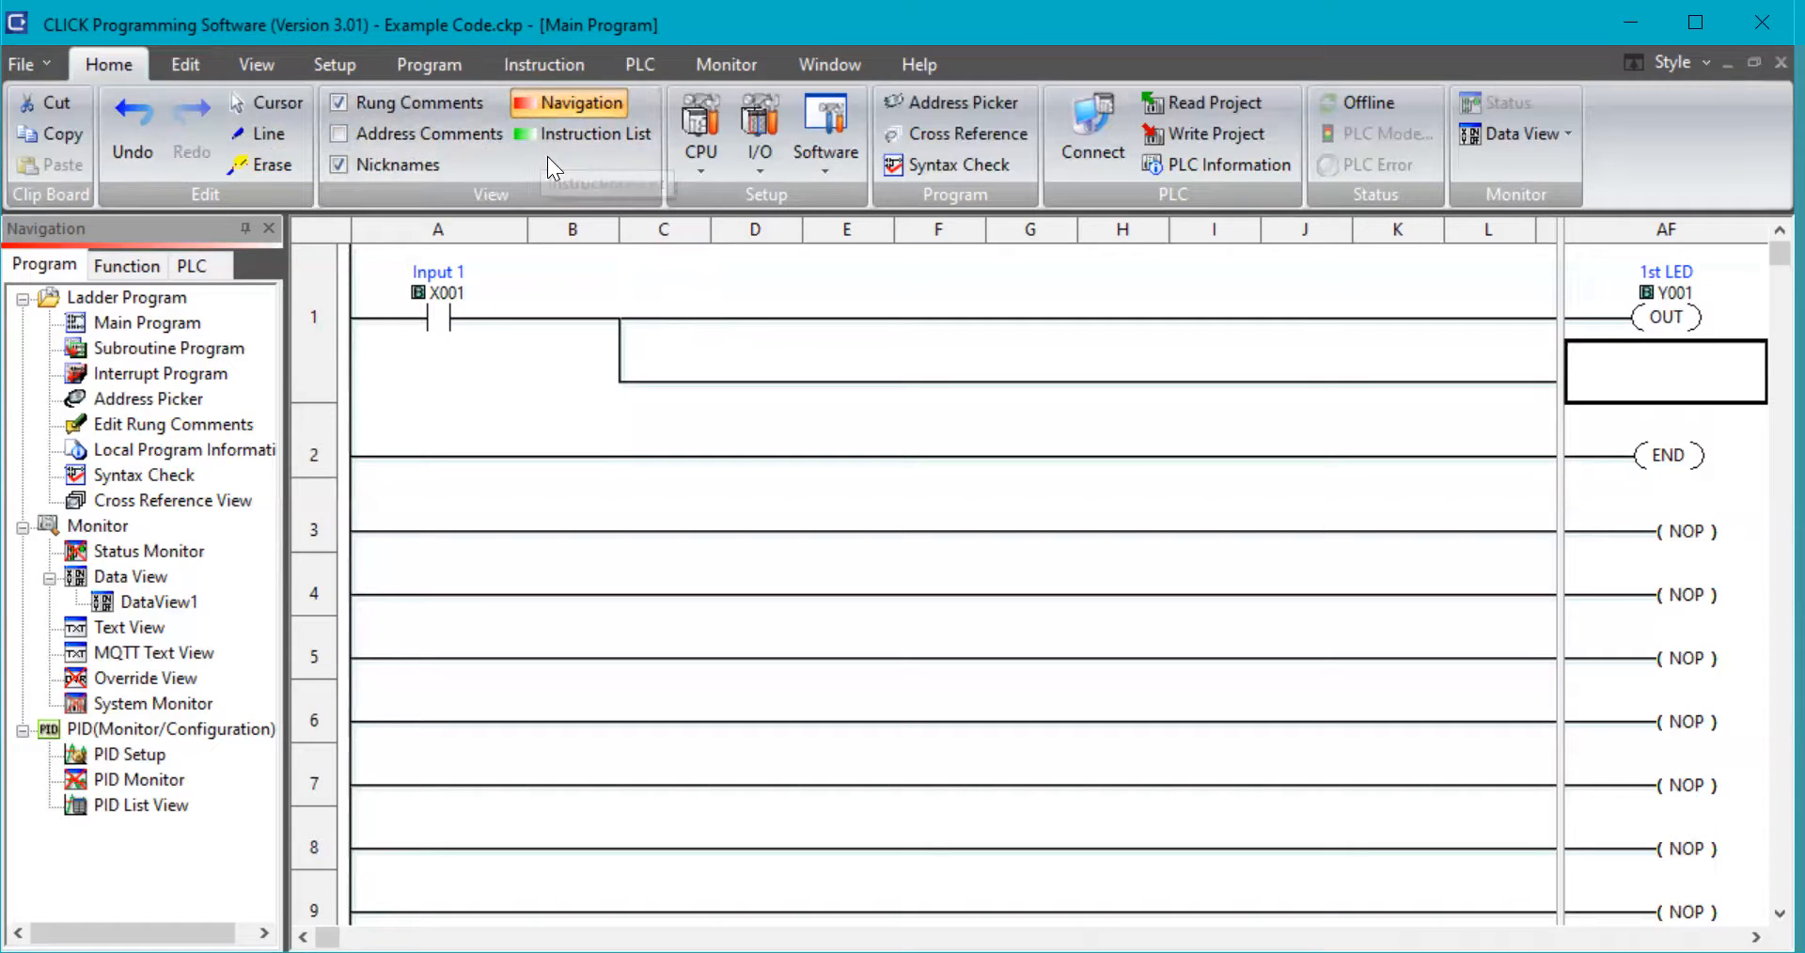
pyautogui.click(543, 63)
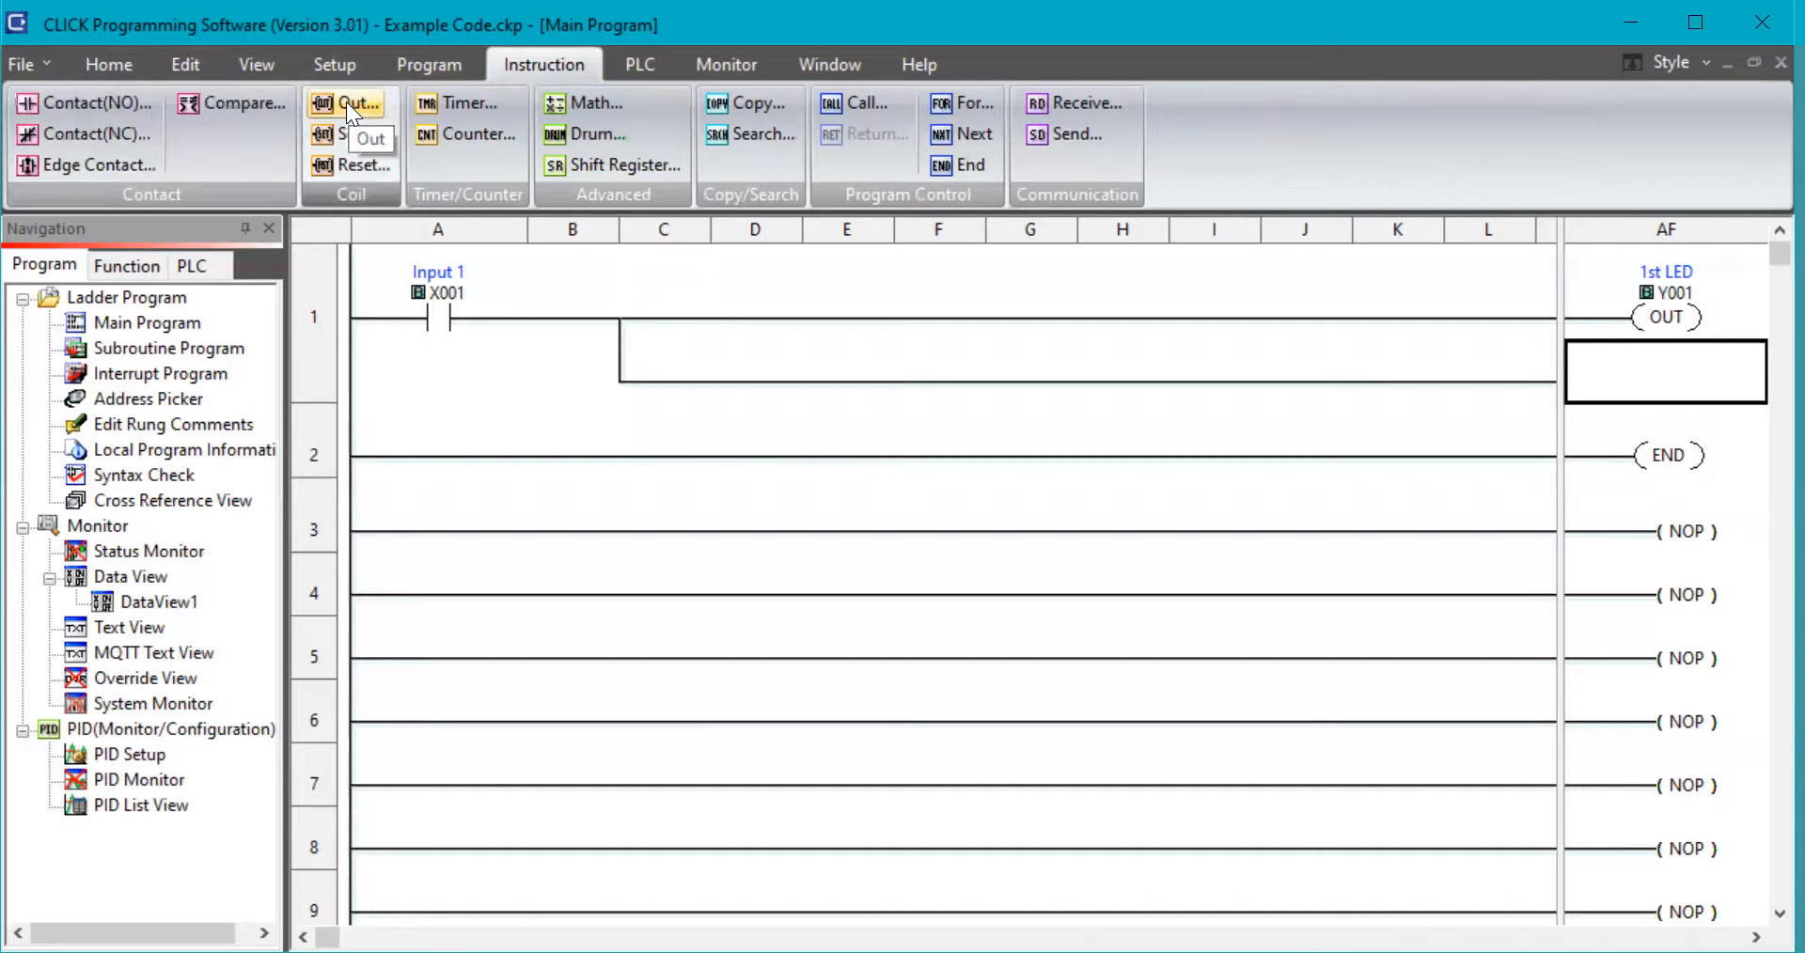
# Start an Out coil on the branch and enter Y002 as its bit address.
pyautogui.click(349, 102)
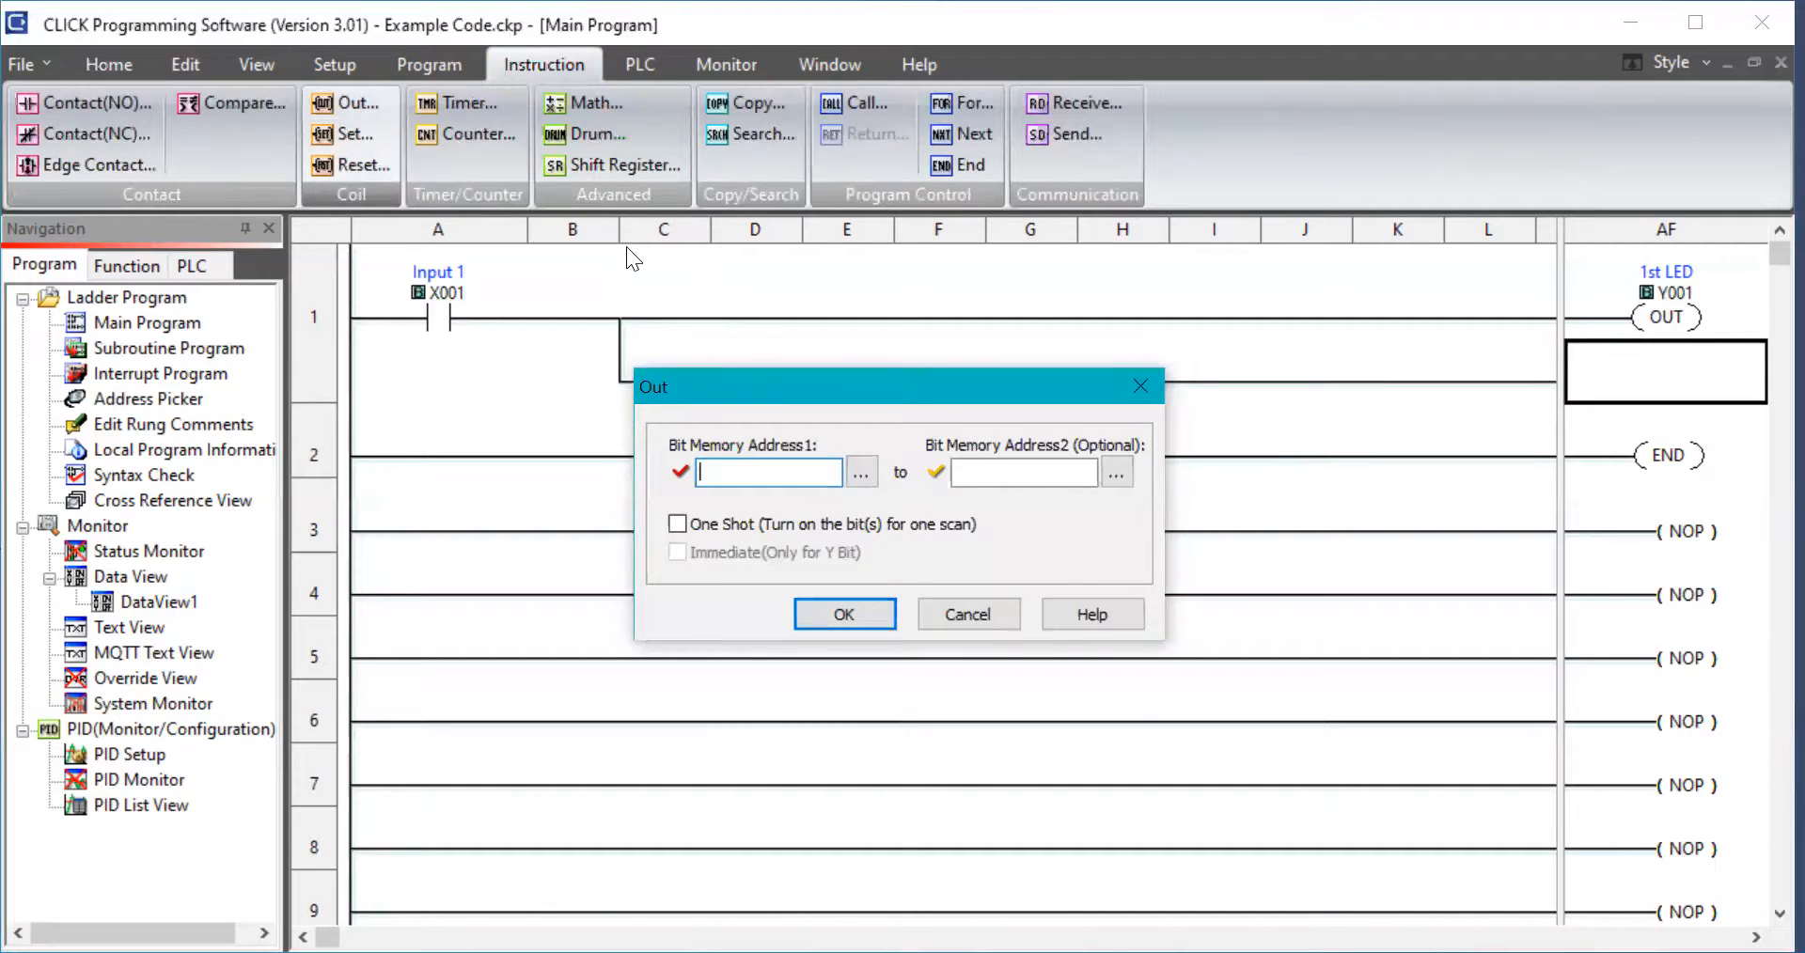
pyautogui.moveTo(677, 308)
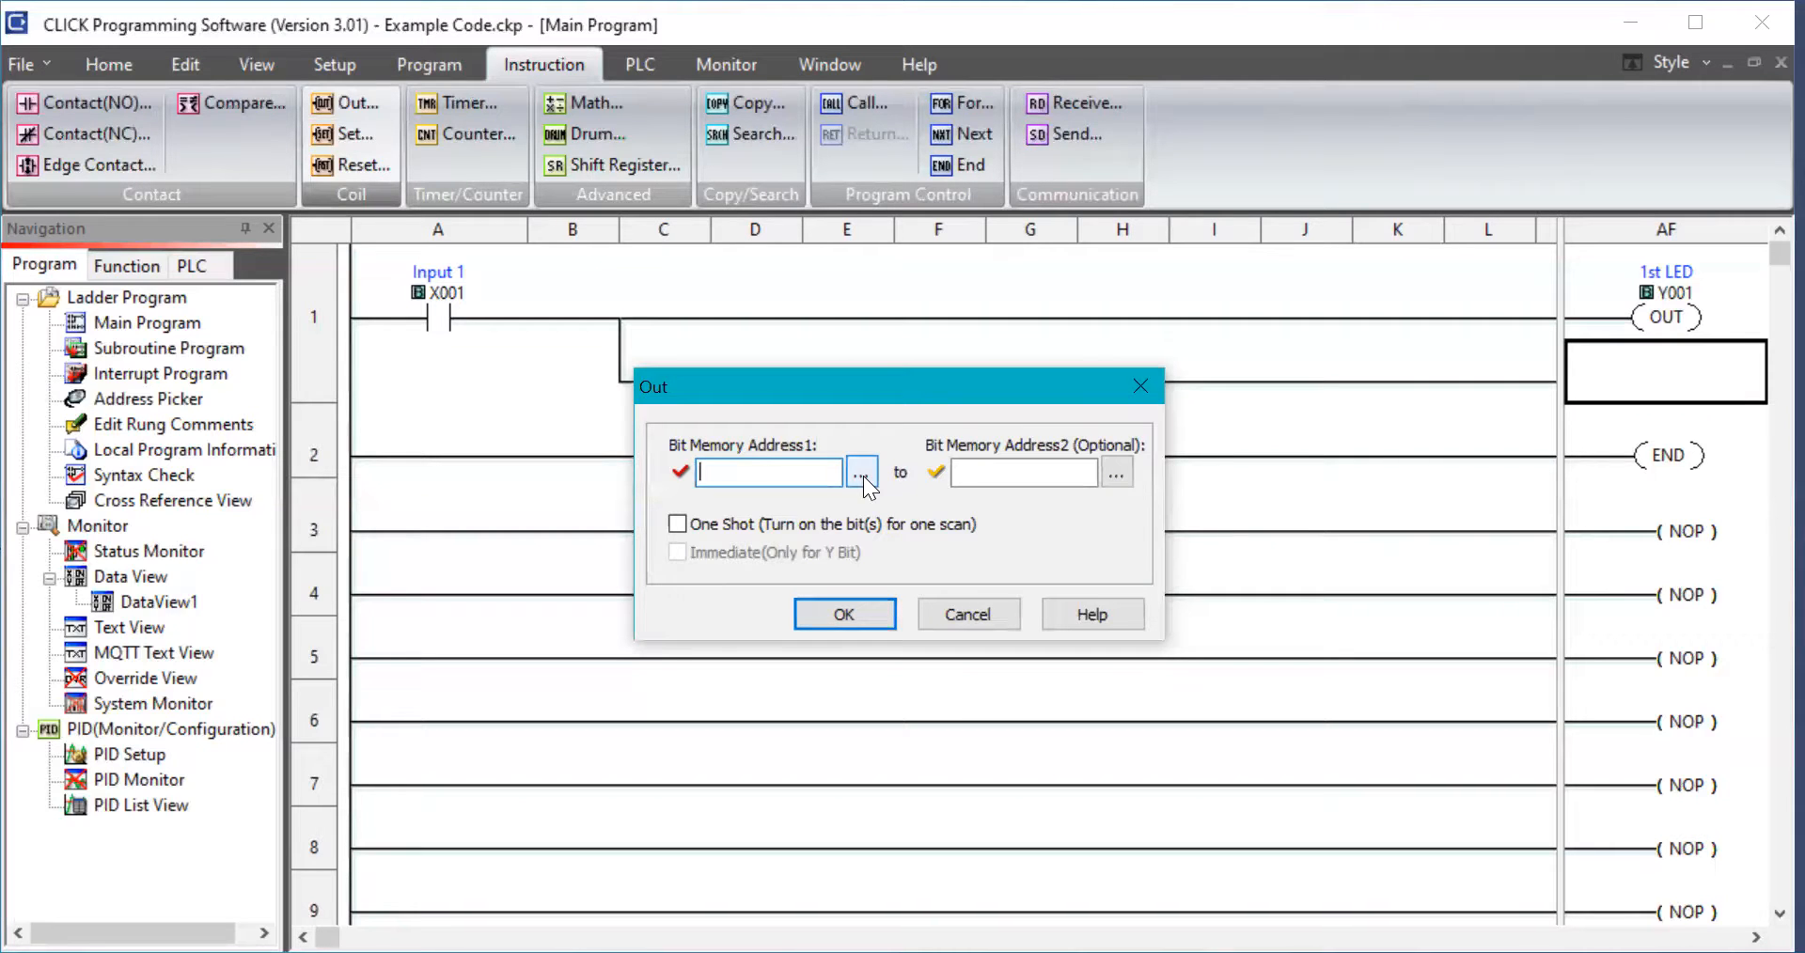
pyautogui.write('Y0-0')
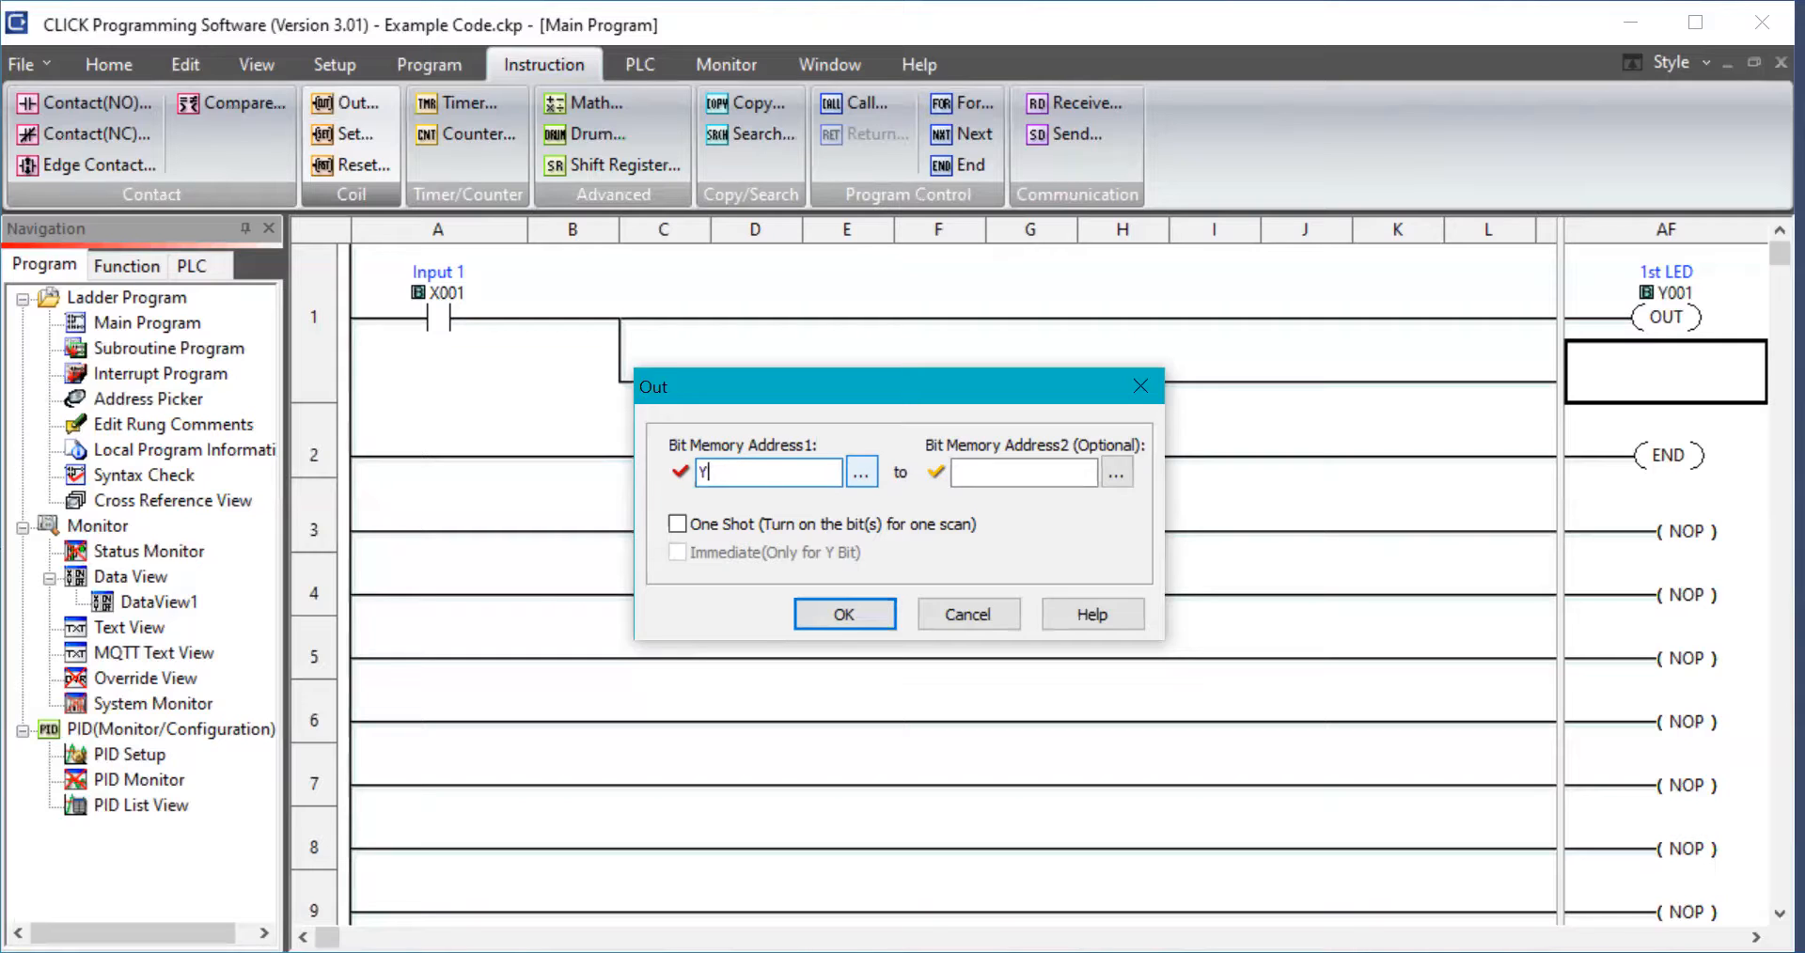
pyautogui.write('002')
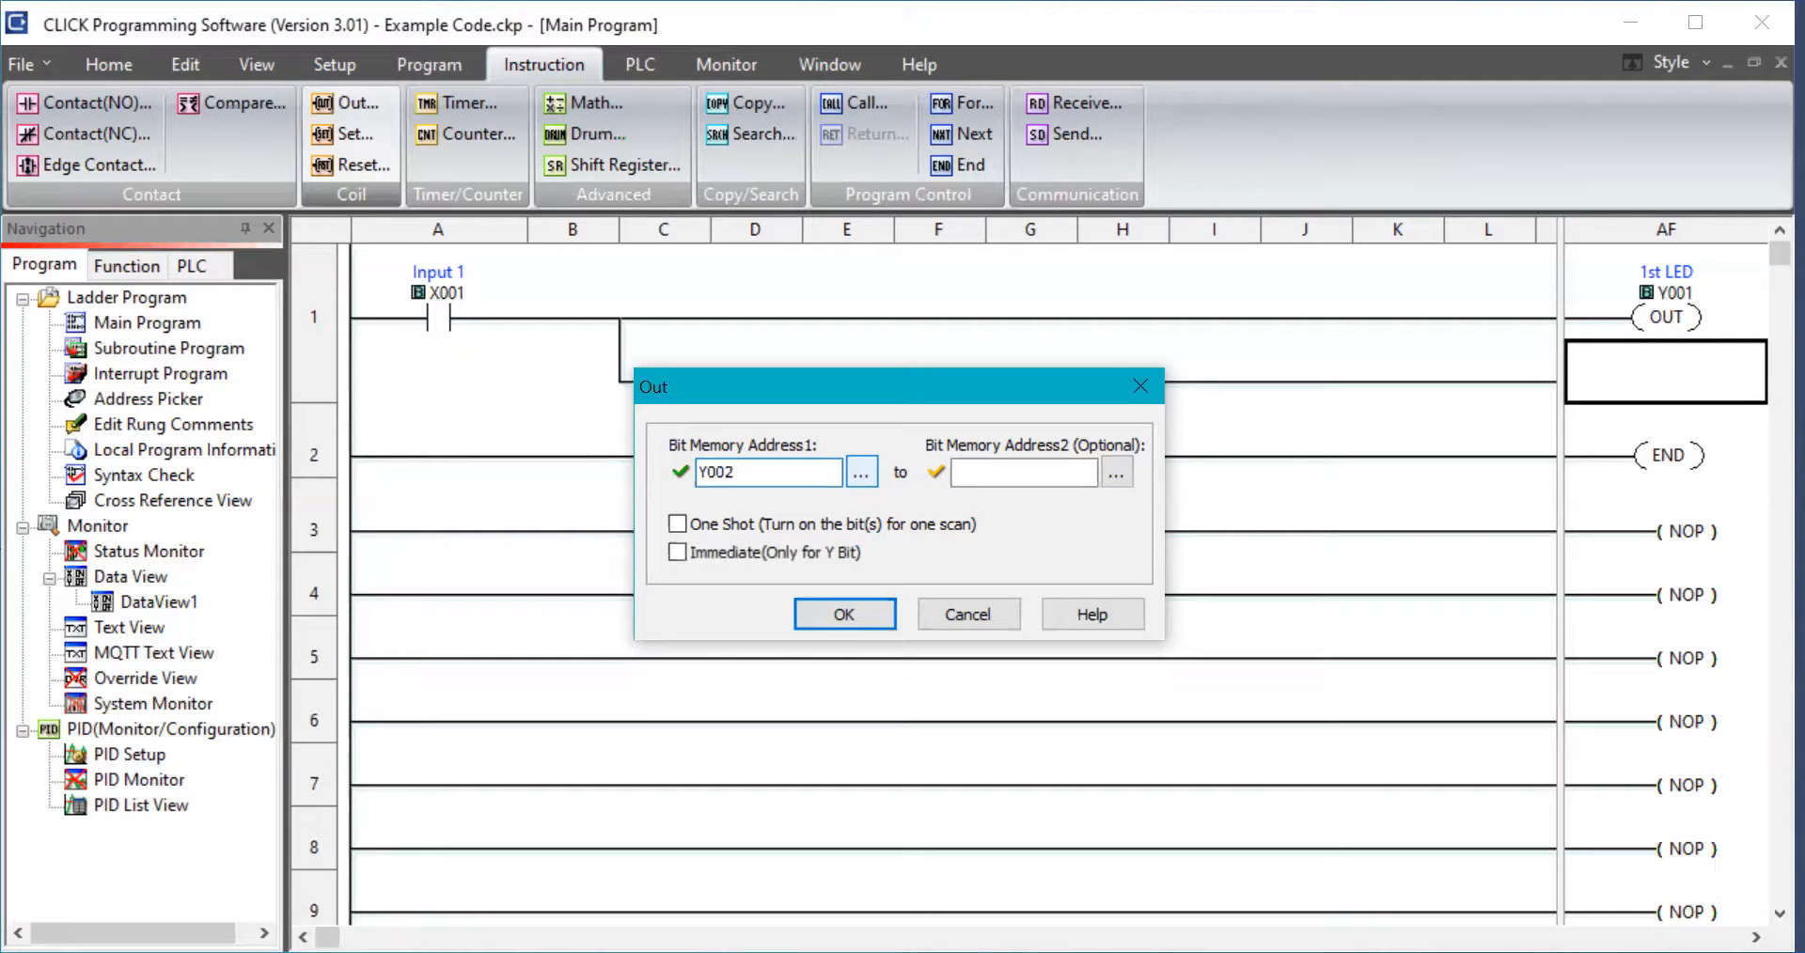
pyautogui.moveTo(844, 614)
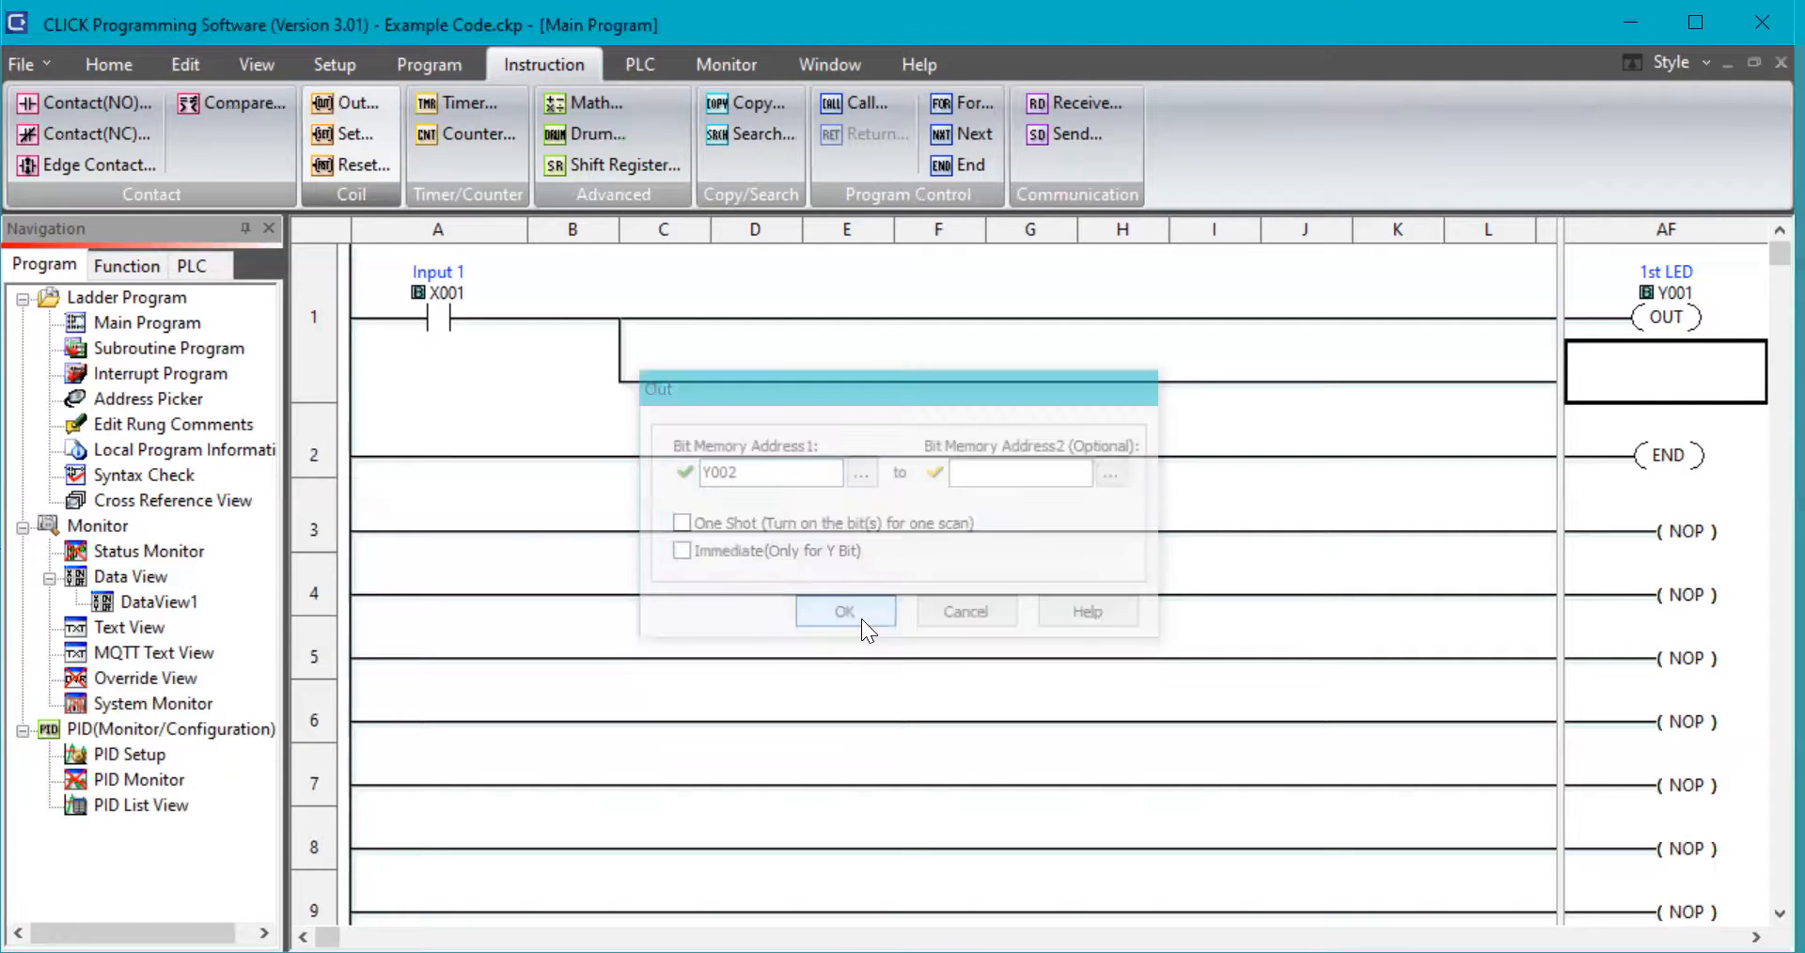
# Confirm the Out coil so OUT Y002 '2nd LED' sits on the branch.
pyautogui.click(845, 610)
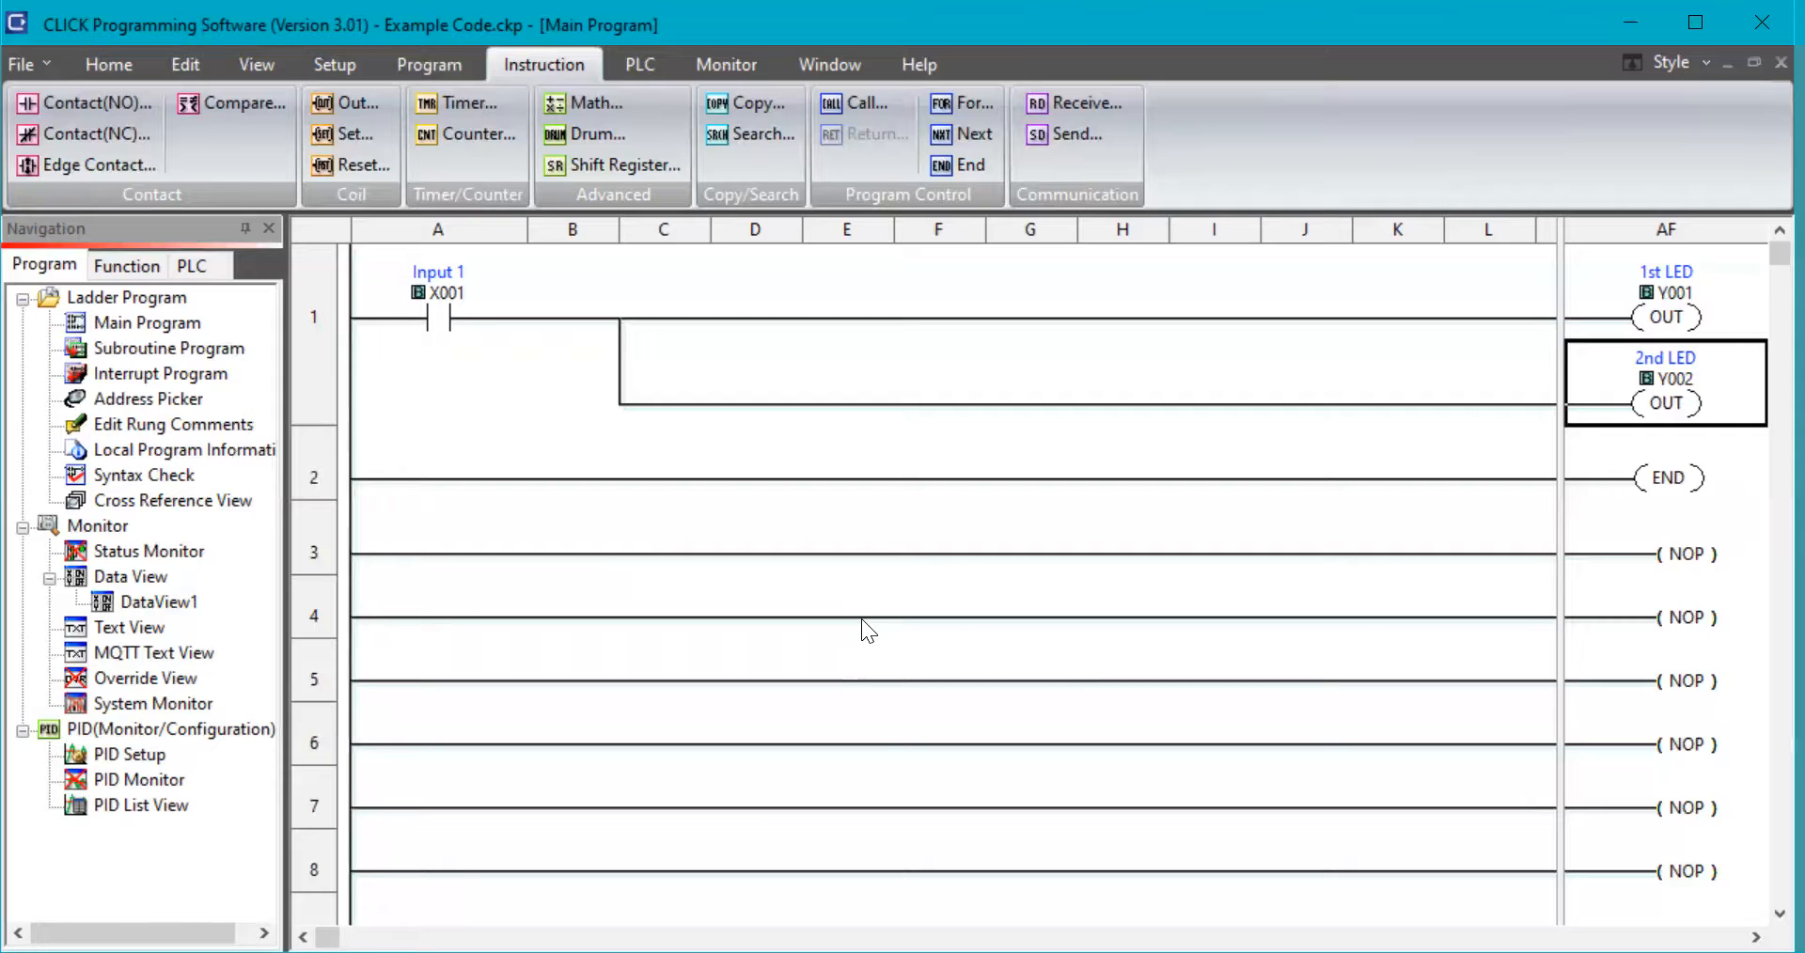
pyautogui.moveTo(846, 549)
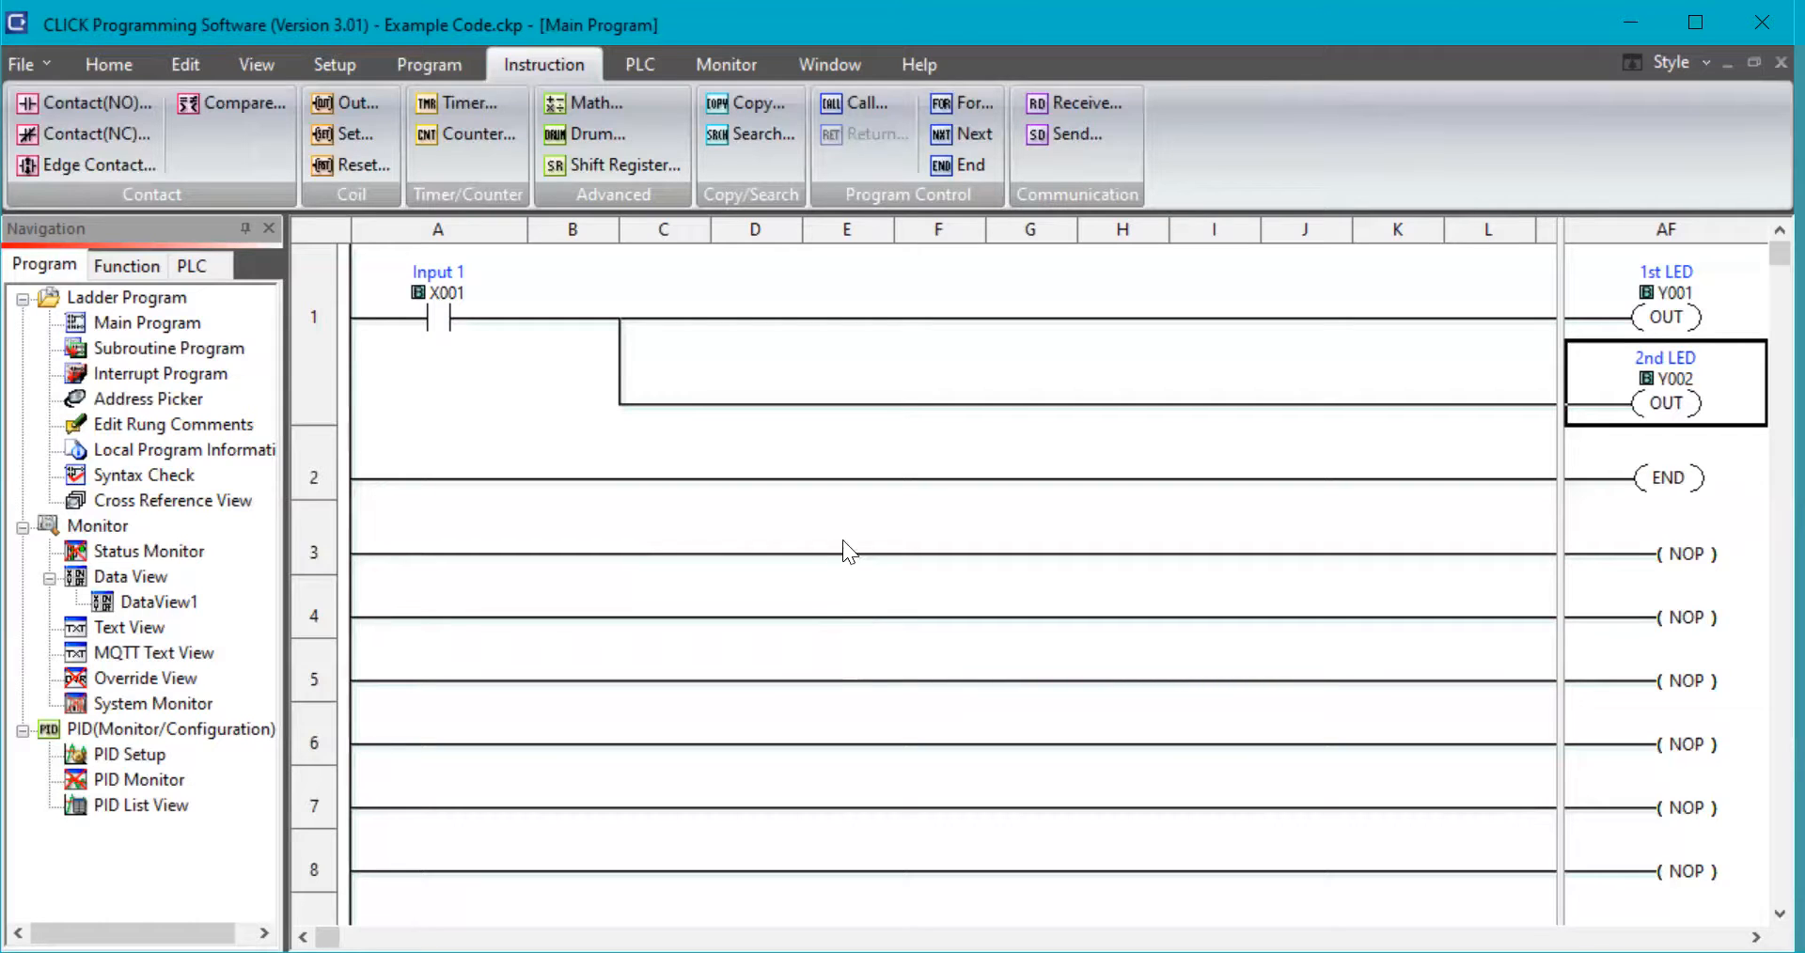
pyautogui.moveTo(1073, 135)
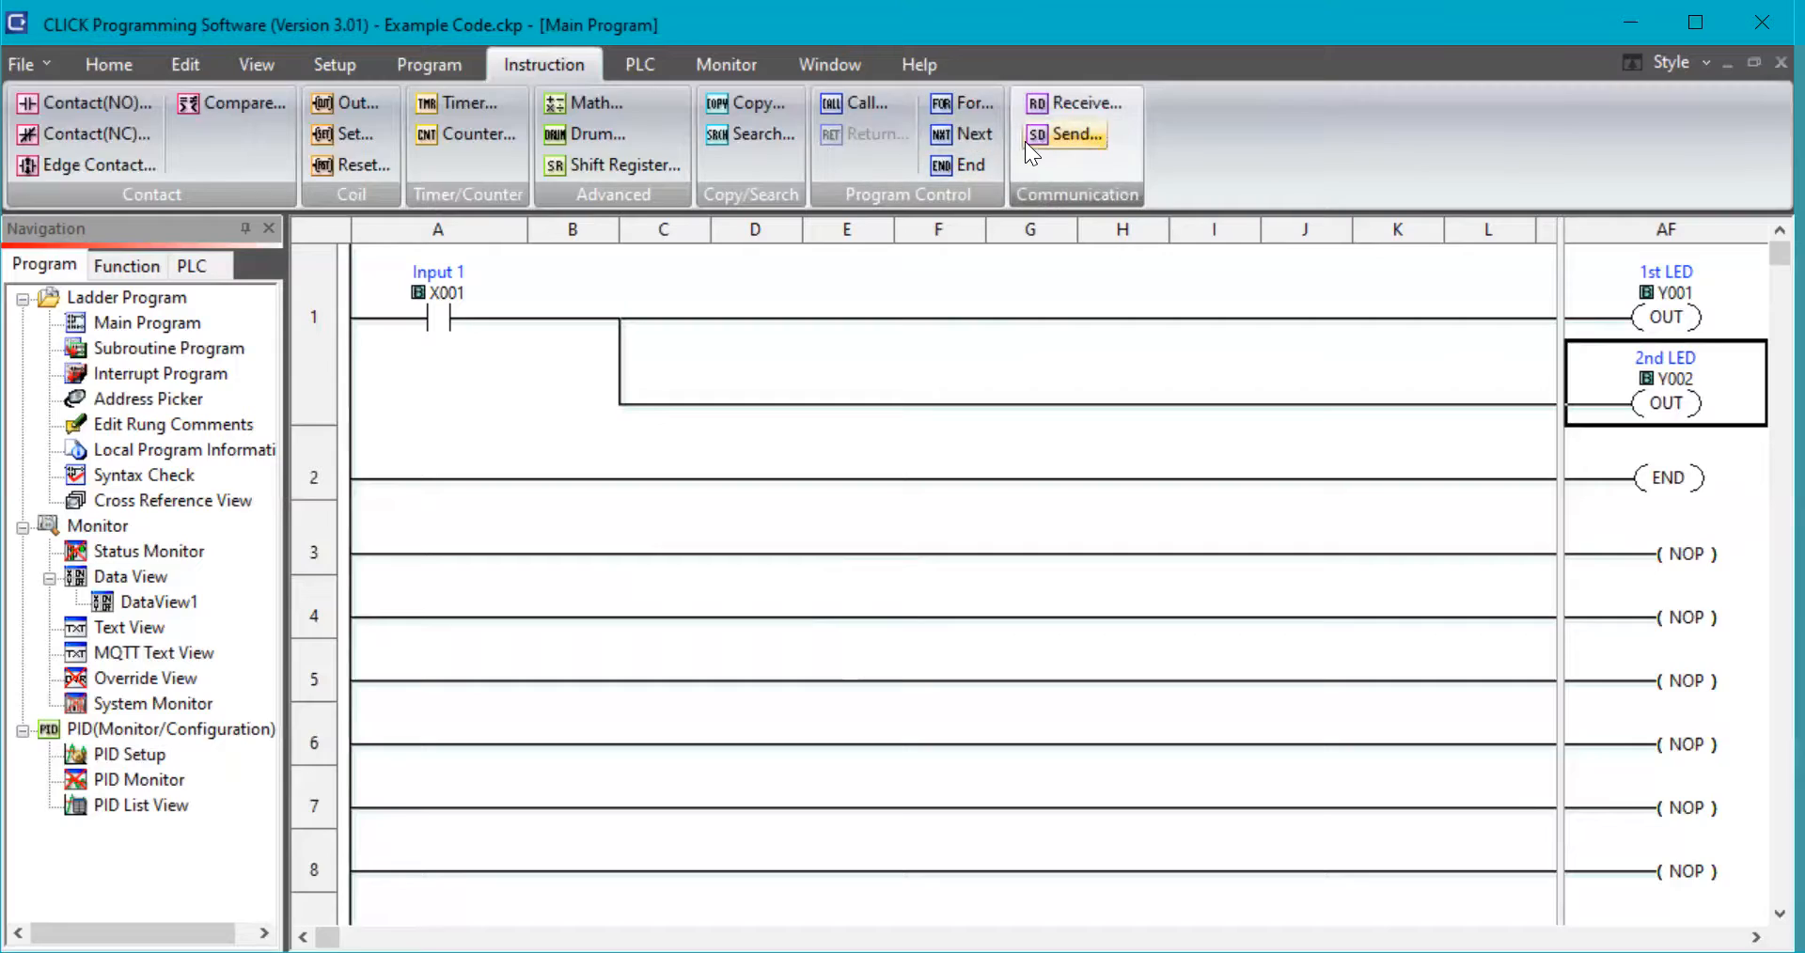